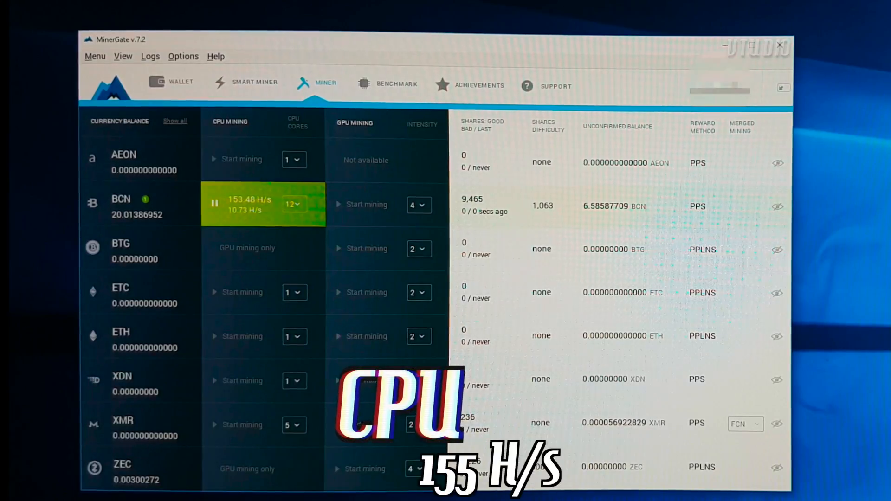
# Select MinerGate.app inside the opened MinerGate-7.2-Mac disk image.
pyautogui.click(366, 204)
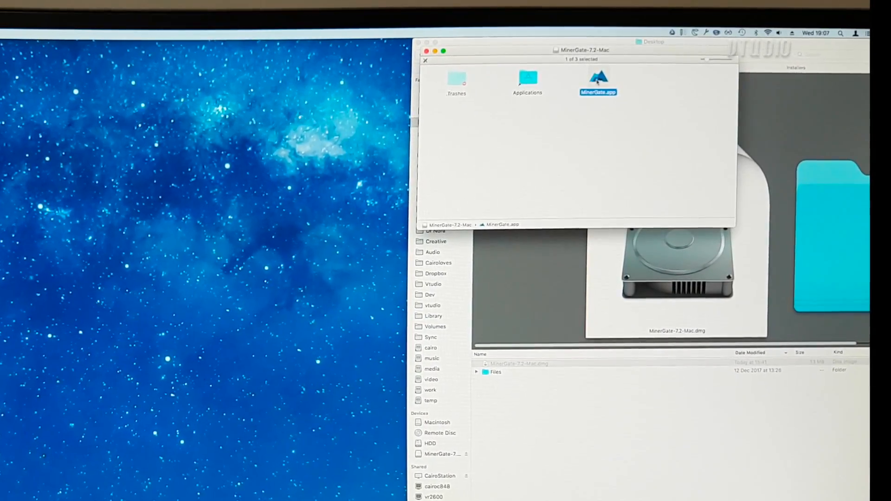
# Launch MinerGate.app past the downloaded-app warning and start smart mining XMR on the CPU.
pyautogui.doubleClick(597, 80)
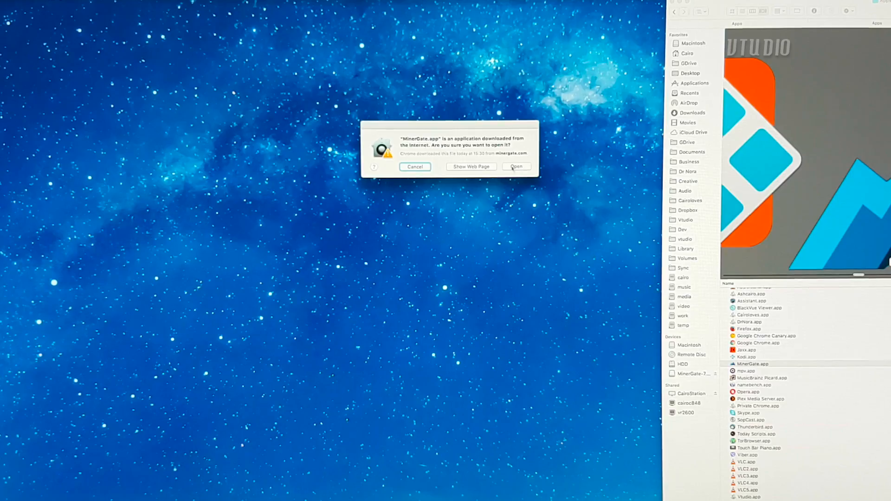
pyautogui.click(516, 166)
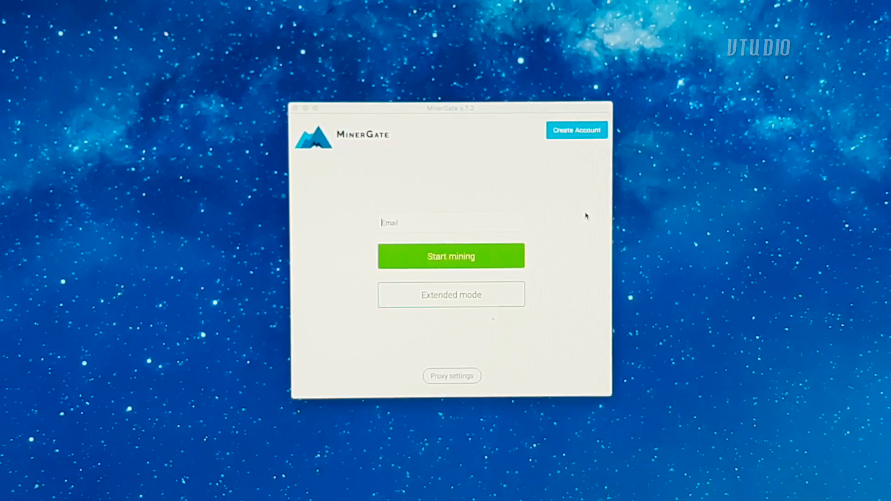
pyautogui.click(452, 256)
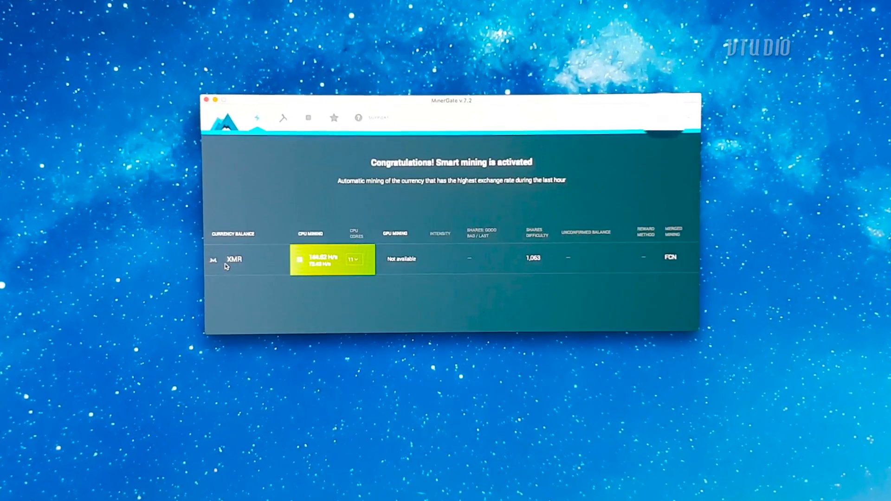
# Show the Miner page with all coins AEON through ZEC and the currency visibility list.
pyautogui.click(308, 117)
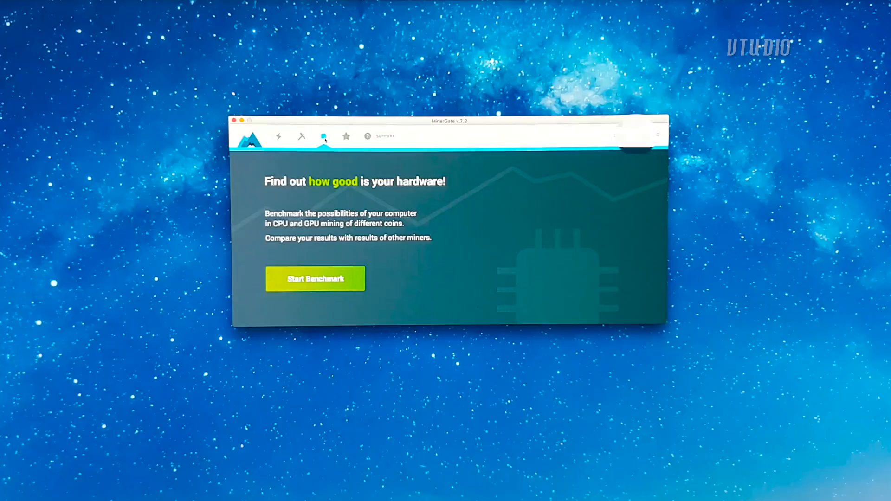
pyautogui.click(314, 278)
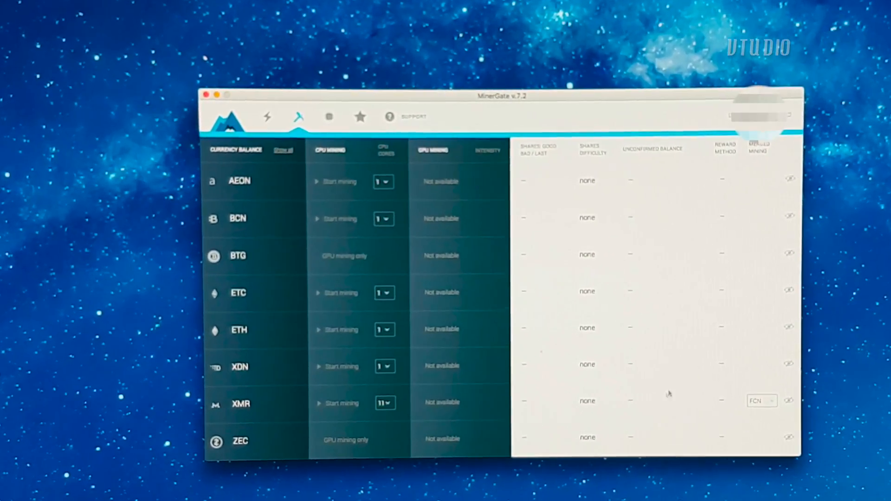
pyautogui.click(65, 19)
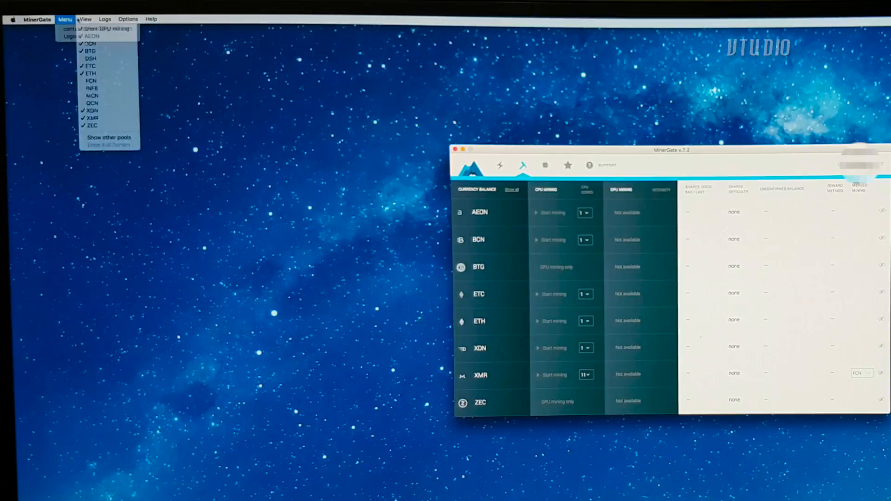
# Pick a Menu entry and reach WhatToMine's Bytecoin (BCN) profitability calculator in Chrome.
pyautogui.click(85, 18)
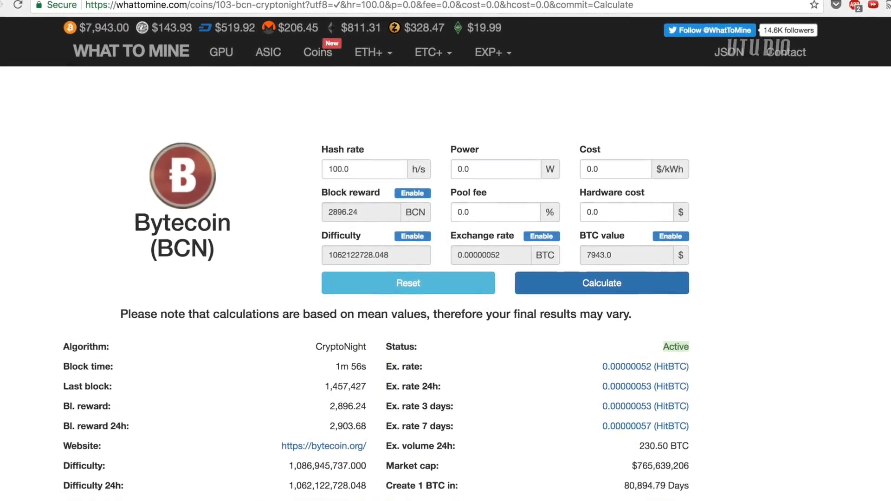
# Review BCN hash rate, difficulty and exchange-rate figures further down the WhatToMine page.
pyautogui.scroll(-3)
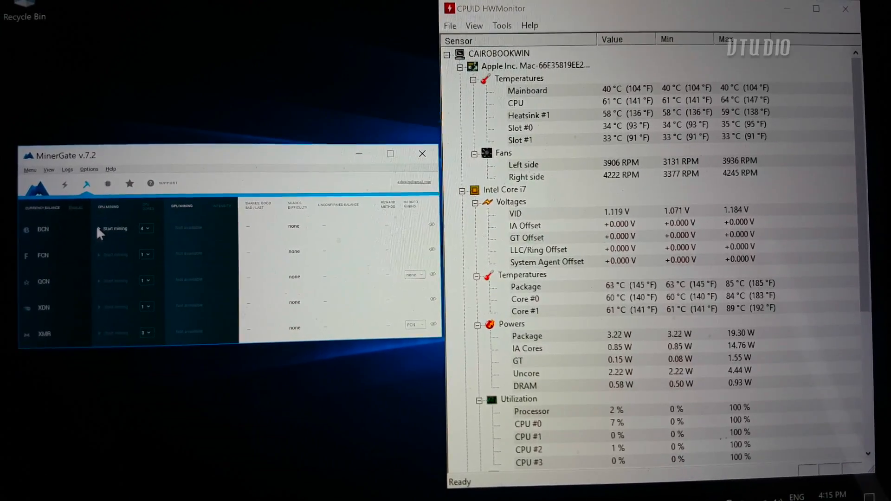
# Switch to the RX 580 desktop showing MinerGate balances beside HWMonitor GPU readings.
pyautogui.click(117, 228)
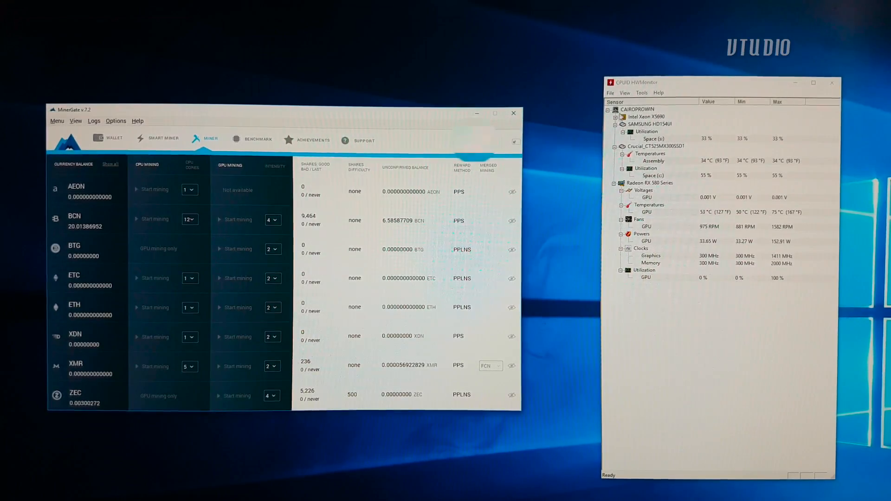
# Mine Bytecoin on the CPU at about 155 H/s, then pause it.
pyautogui.click(616, 117)
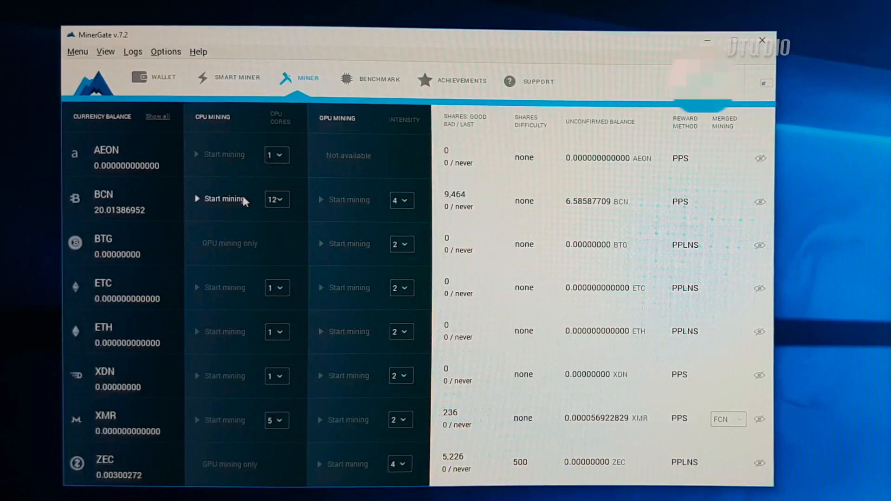
pyautogui.click(225, 199)
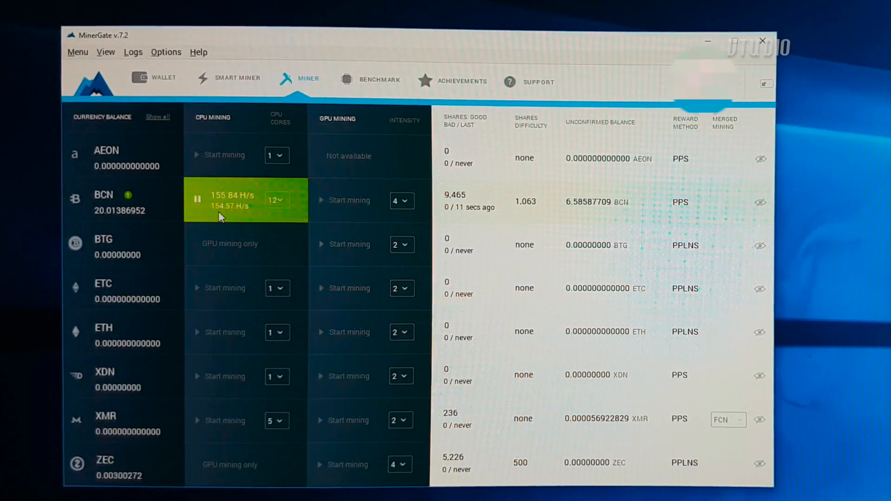
pyautogui.click(277, 202)
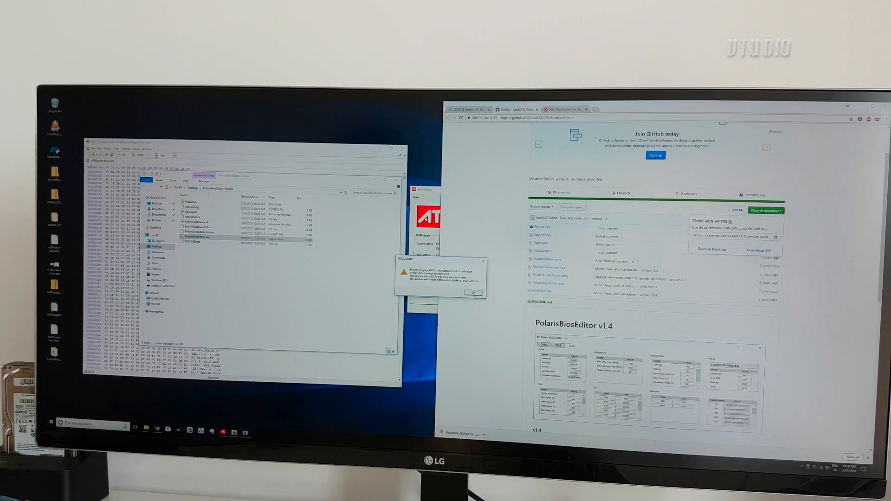
# Accept the PolarisBiosEditor disclaimer, load a BIOS file, and GPU-mine BCN at about 283 H/s.
pyautogui.click(472, 292)
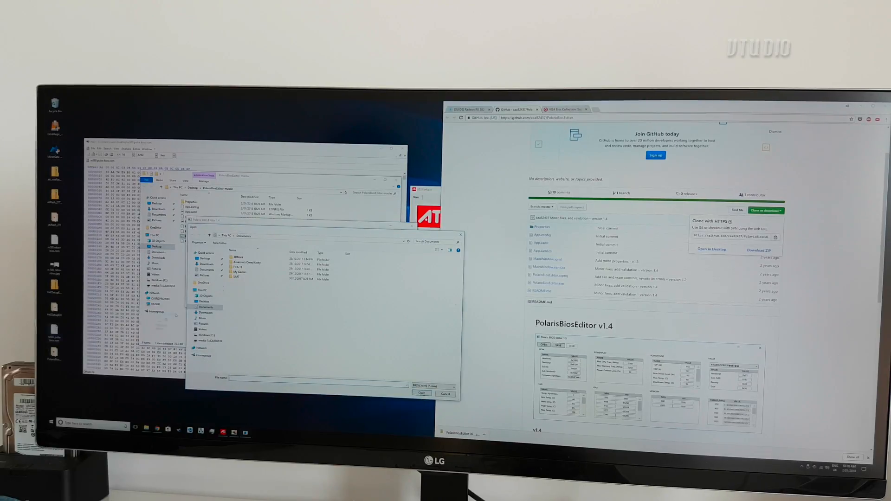
pyautogui.click(250, 283)
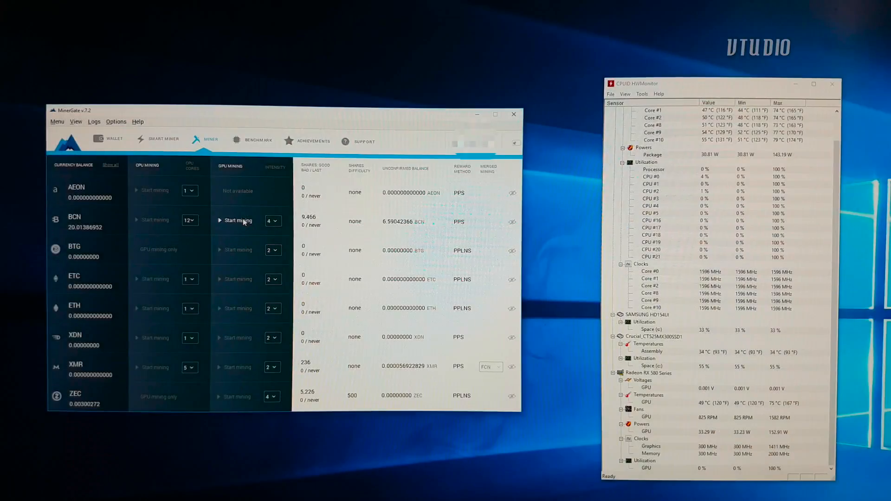
pyautogui.click(236, 221)
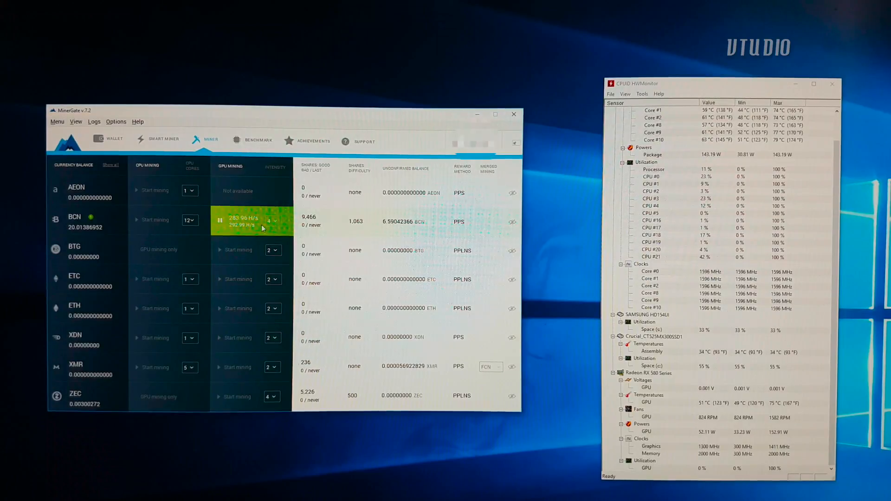